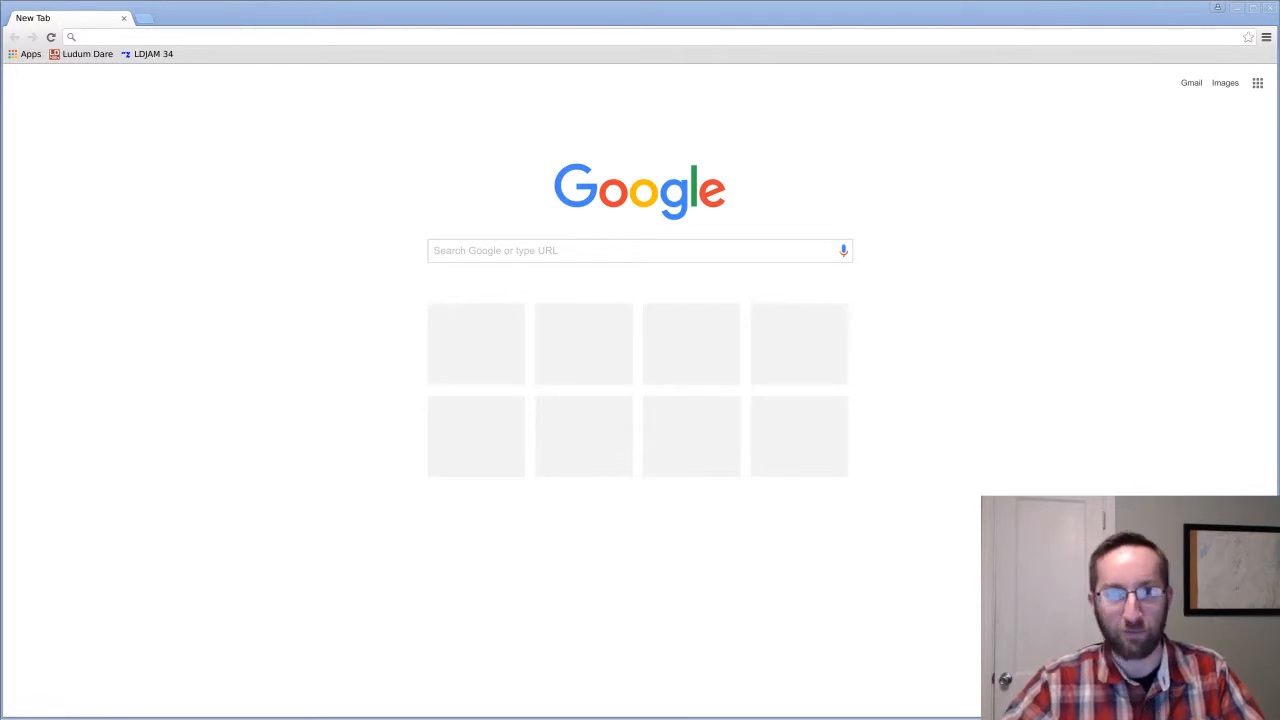
mouse_move(152, 54)
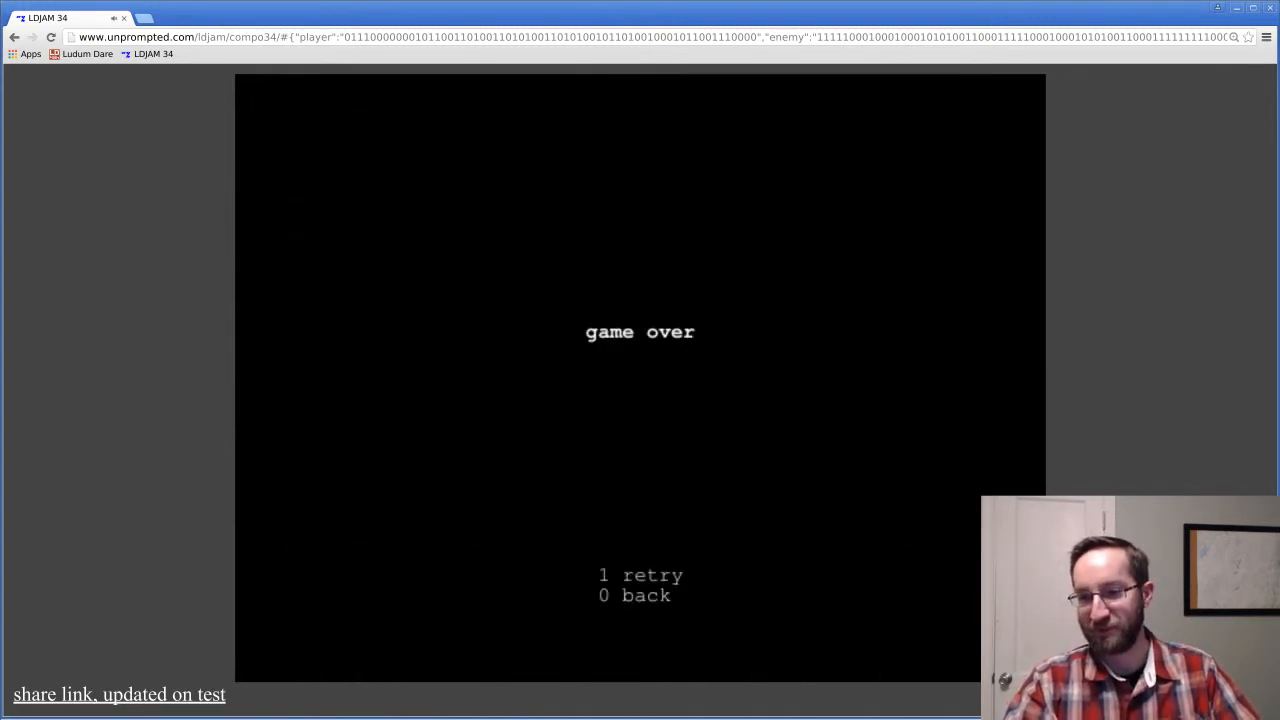
key(1)
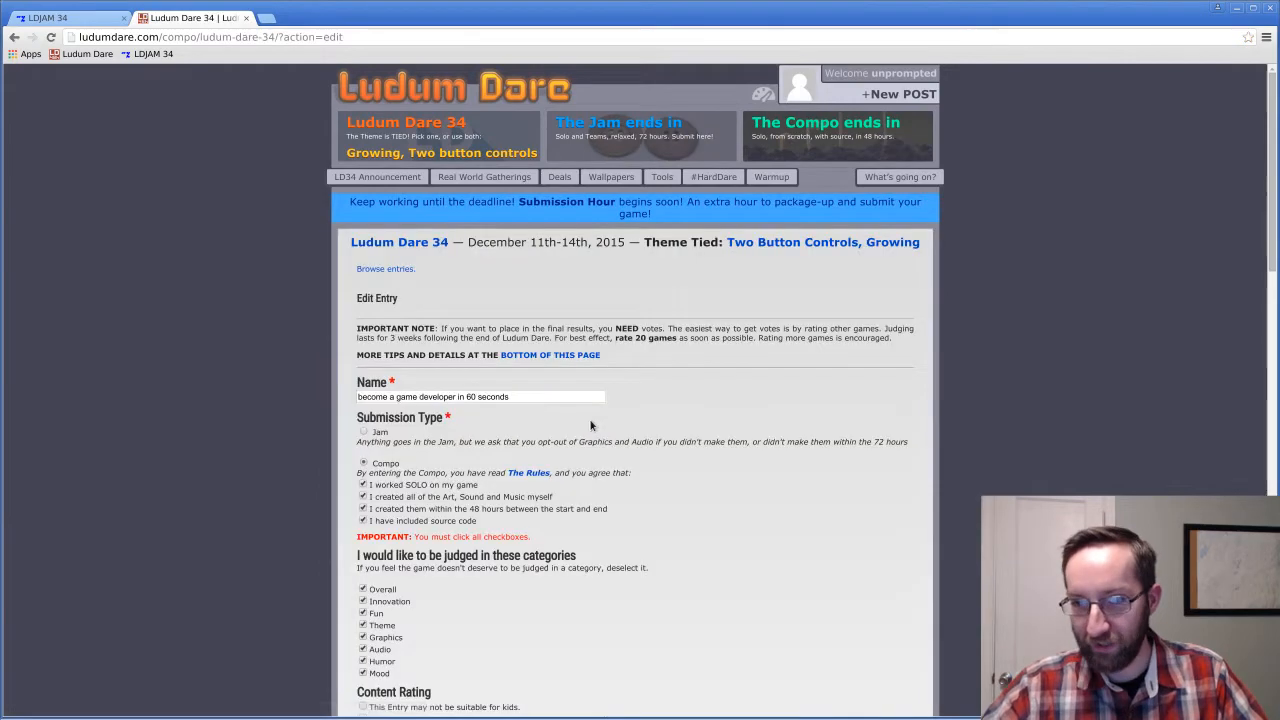
Add a download link row named 'Example Game' pointing to the shared game URL.
scroll(down, 3)
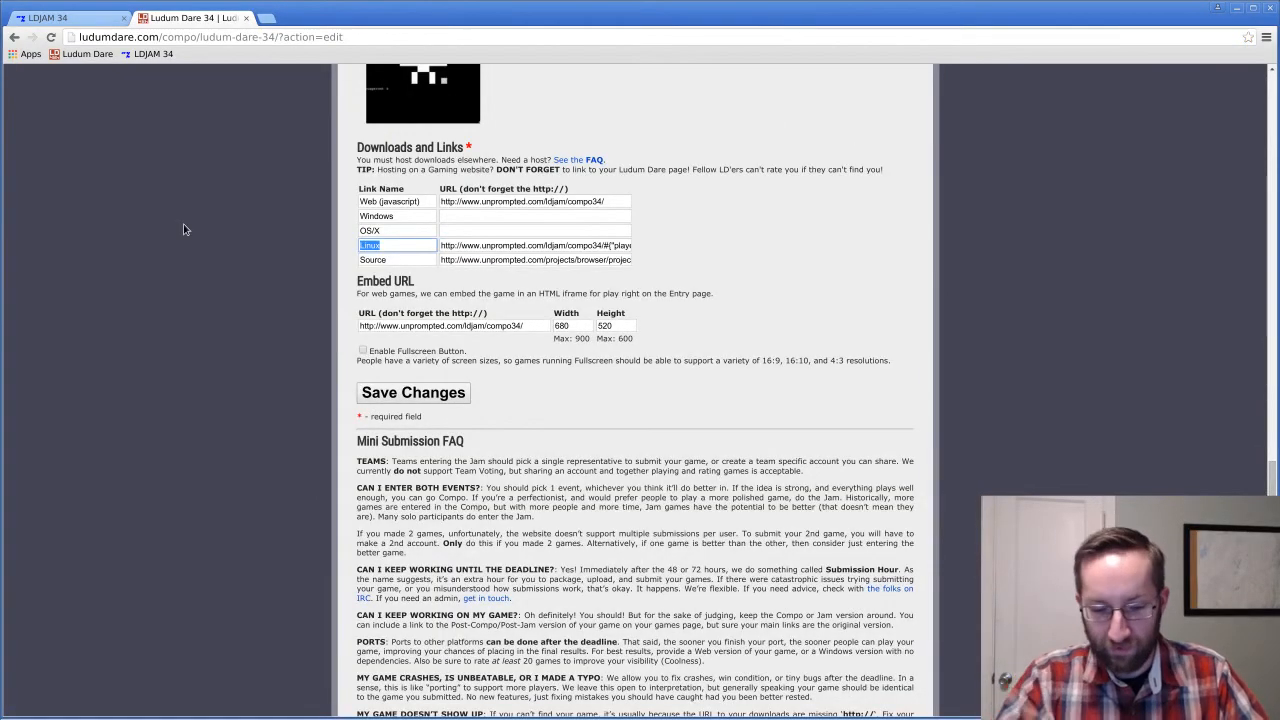
text(Example Game)
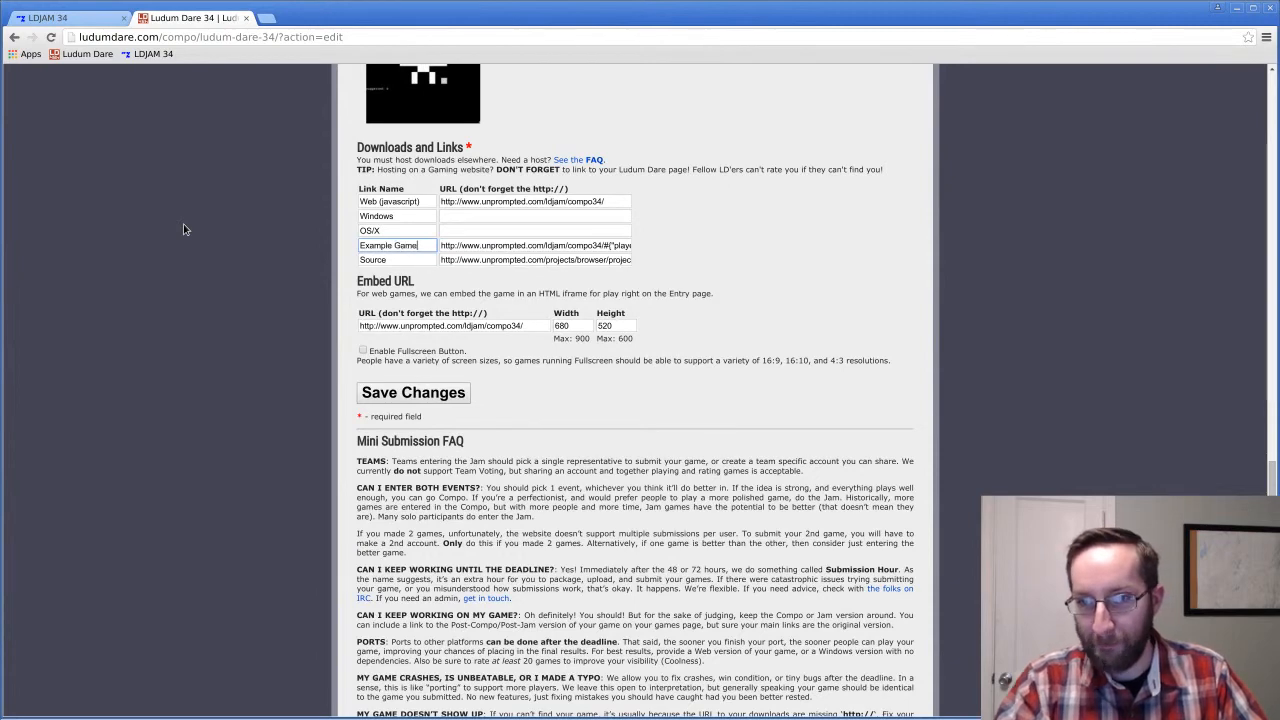
click(412, 392)
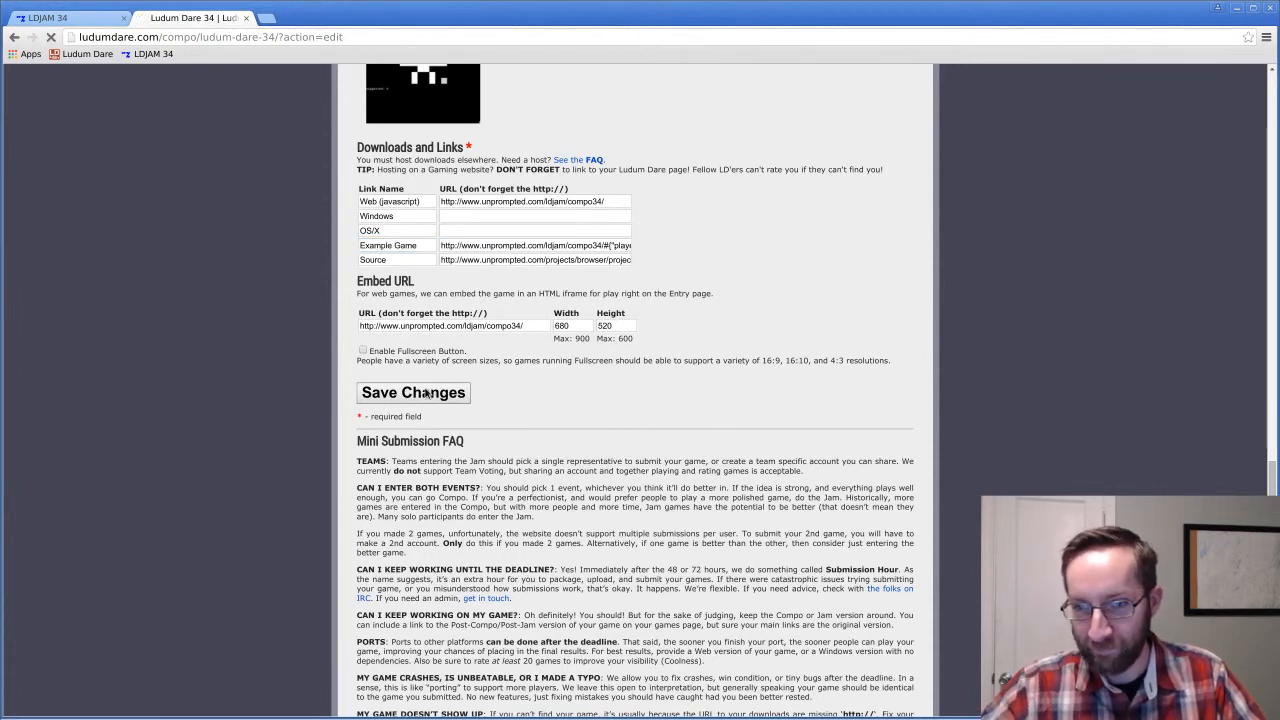
Save the entry changes and view the public page showing three download links.
click(412, 392)
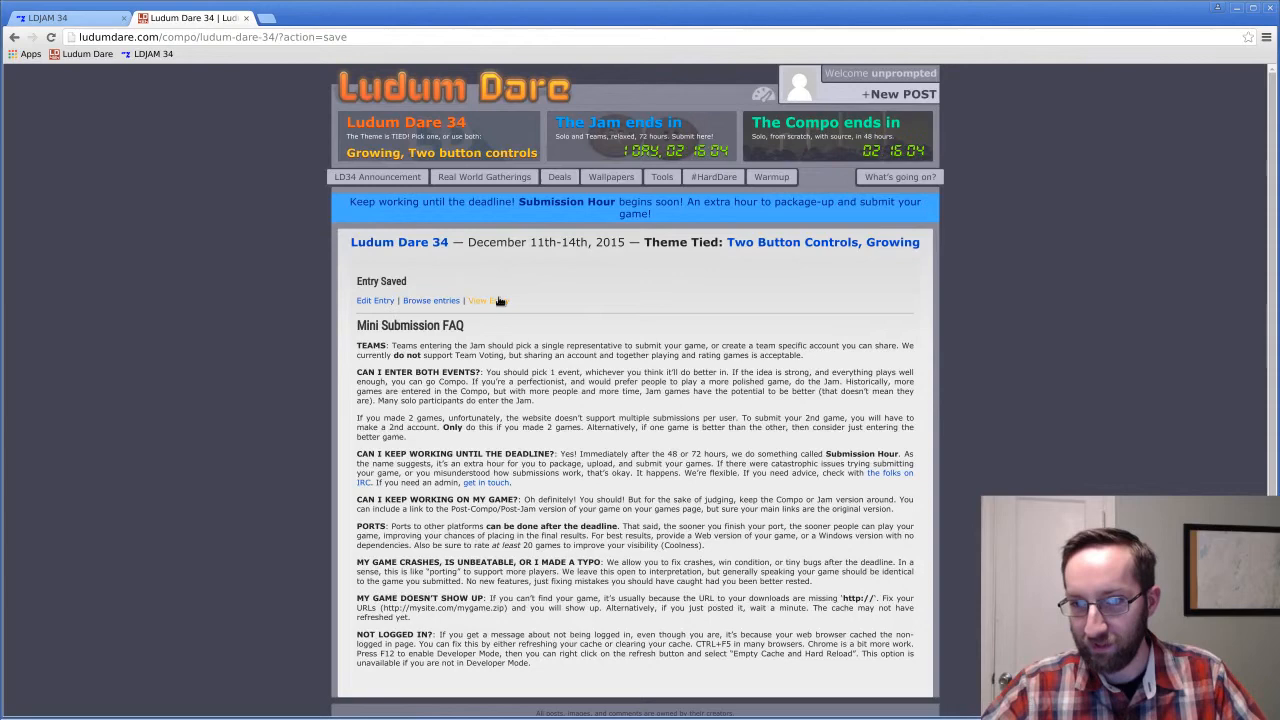
click(484, 300)
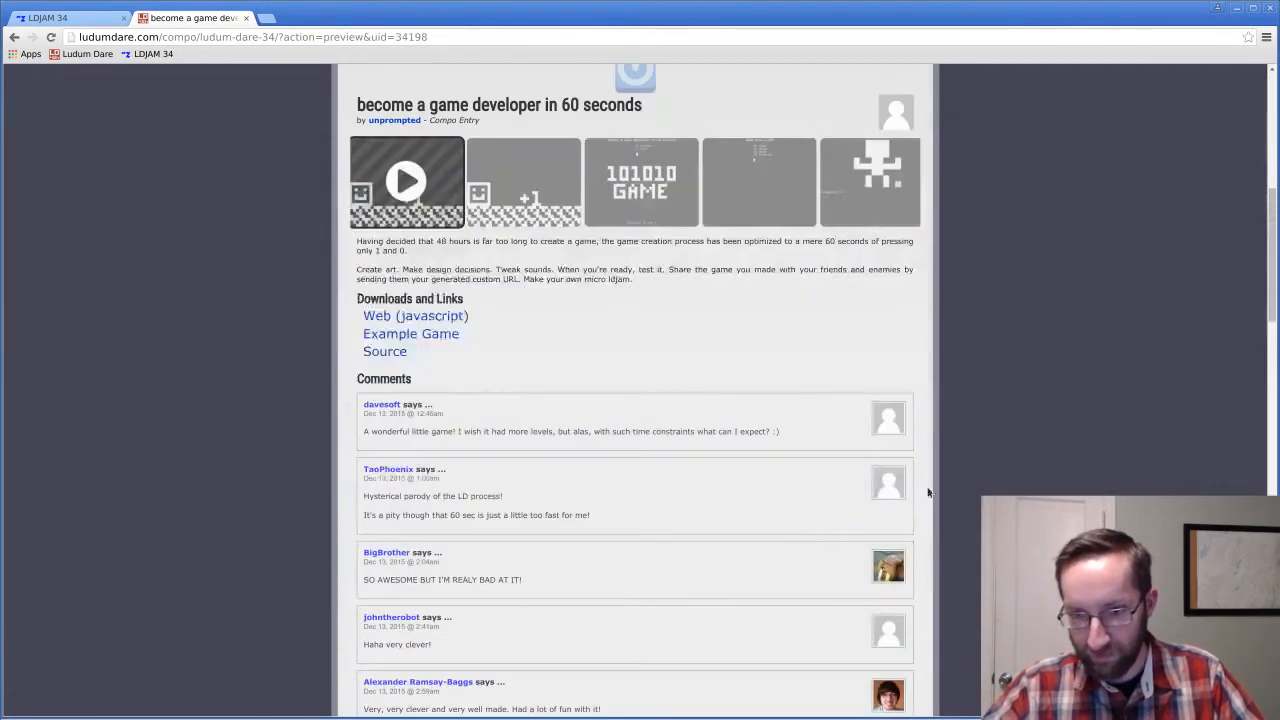